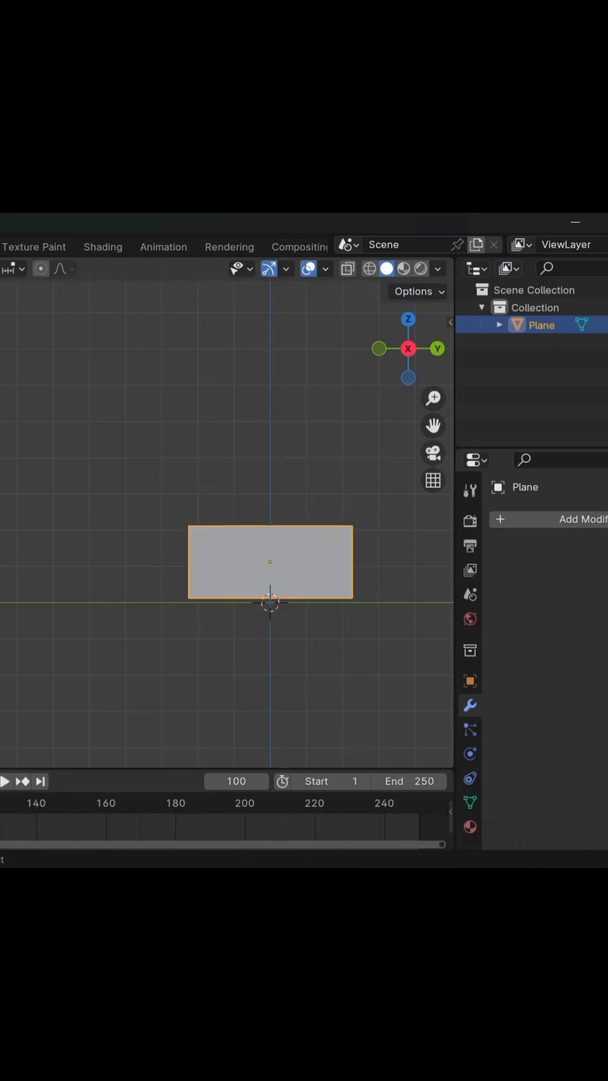
Enter Edit Mode on the plane to subdivide it into a fine grid.
{"action": "key", "text": "Tab"}
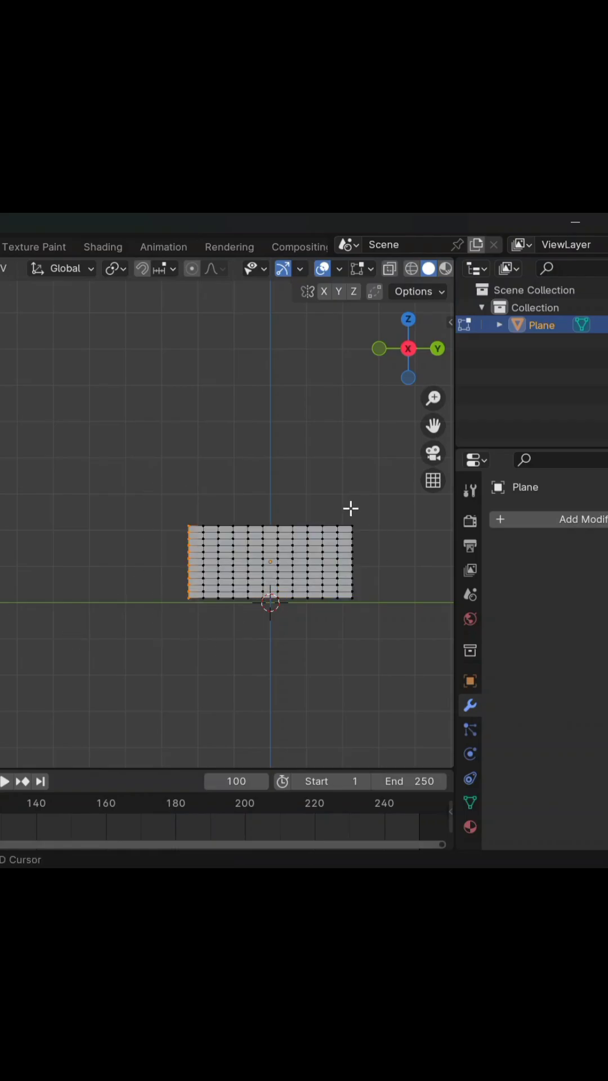
{"action": "mouse_move", "coordinate": [470, 595]}
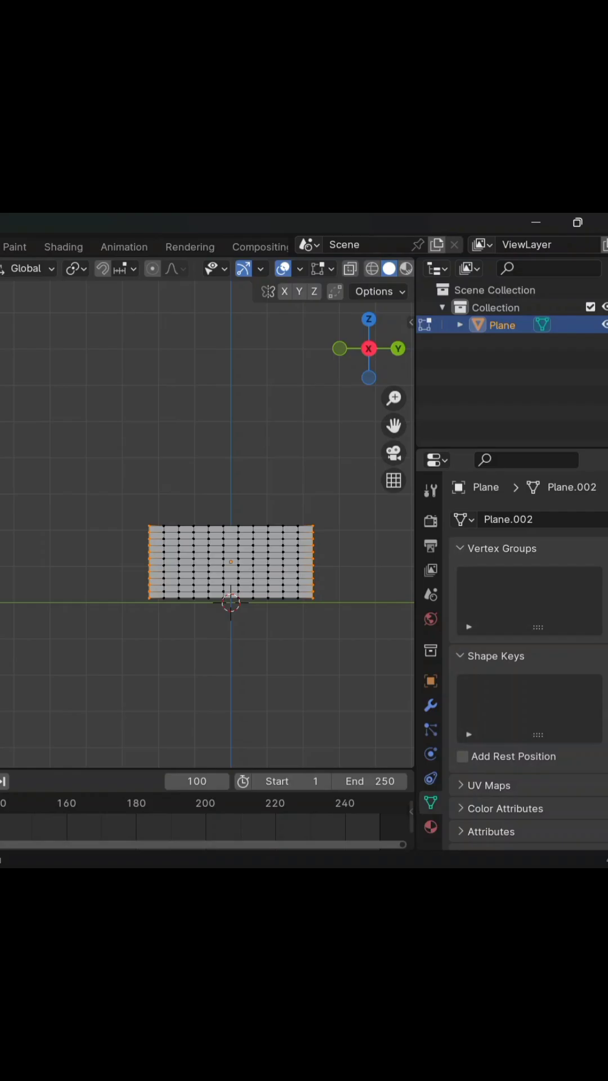
Create the vertex group 'Group' for the edge vertices and bring up the Add Modifier list.
{"action": "left_click", "coordinate": [603, 578]}
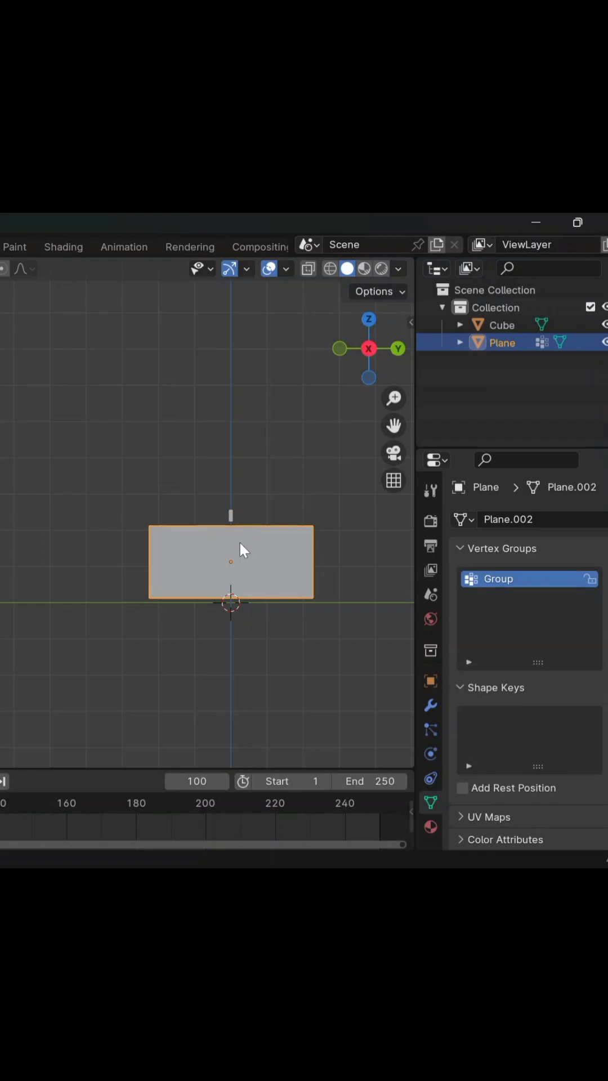
{"action": "left_click", "coordinate": [430, 705]}
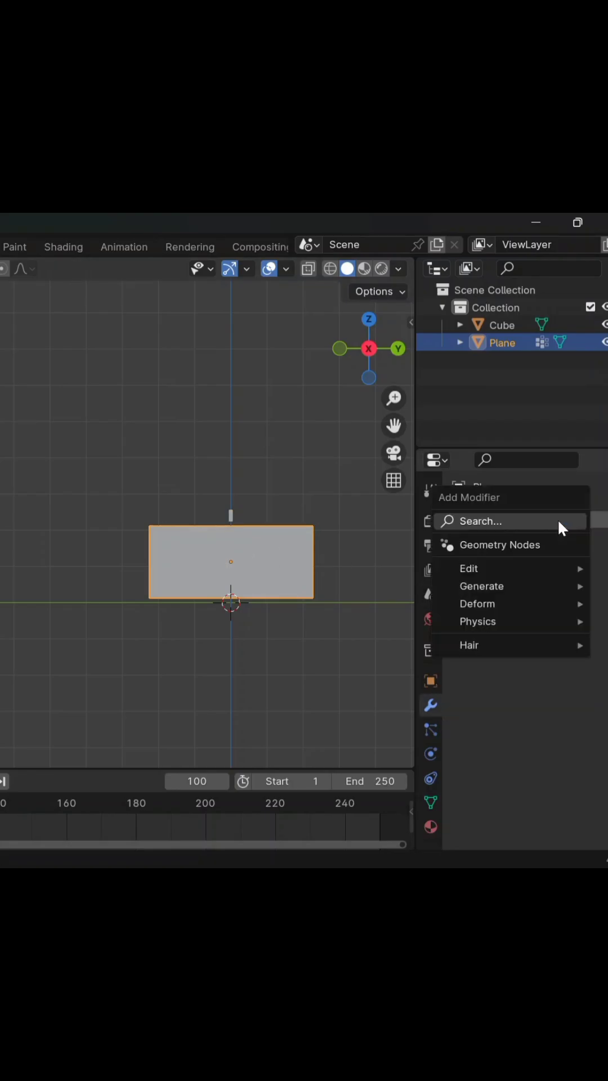
Add a Boolean modifier to the plane.
{"action": "left_click", "coordinate": [481, 585]}
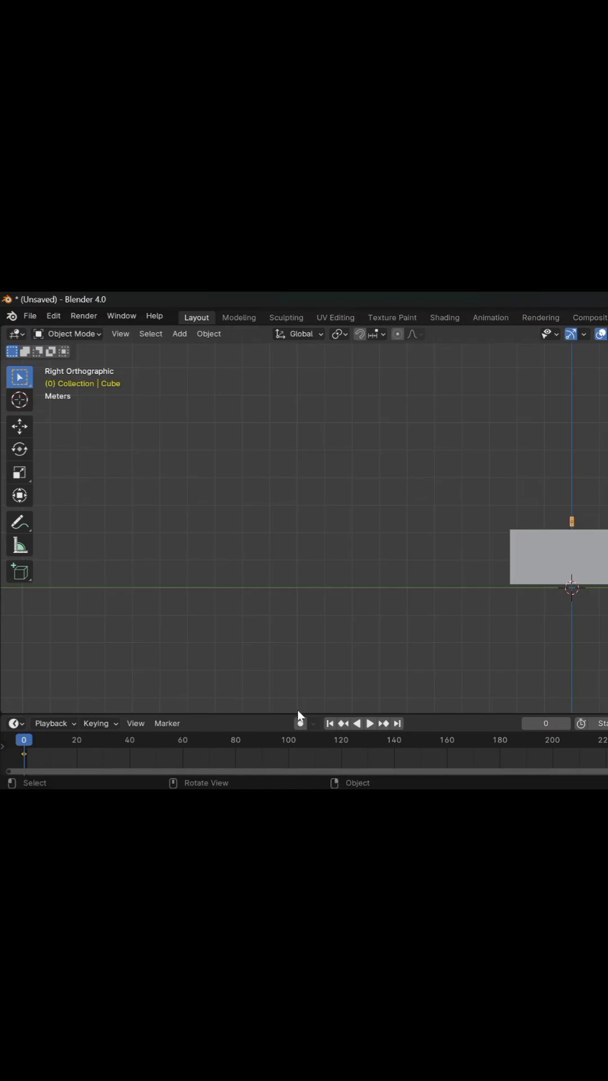
Keyframe the cube's scale at frames 0 and 100 so it stretches down through the plane.
{"action": "left_click", "coordinate": [288, 740]}
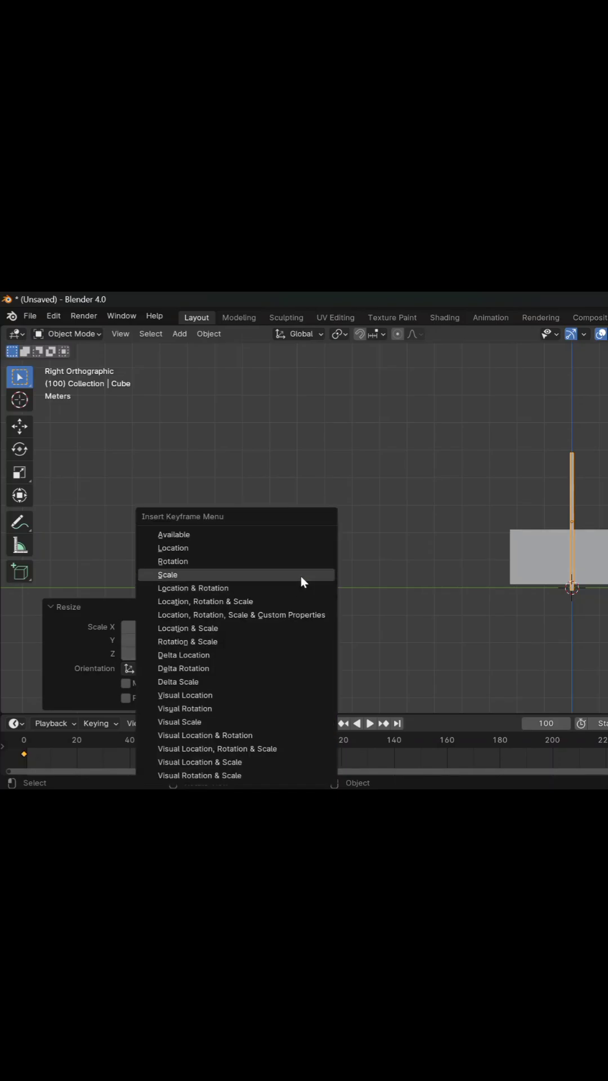
{"action": "left_click", "coordinate": [168, 574]}
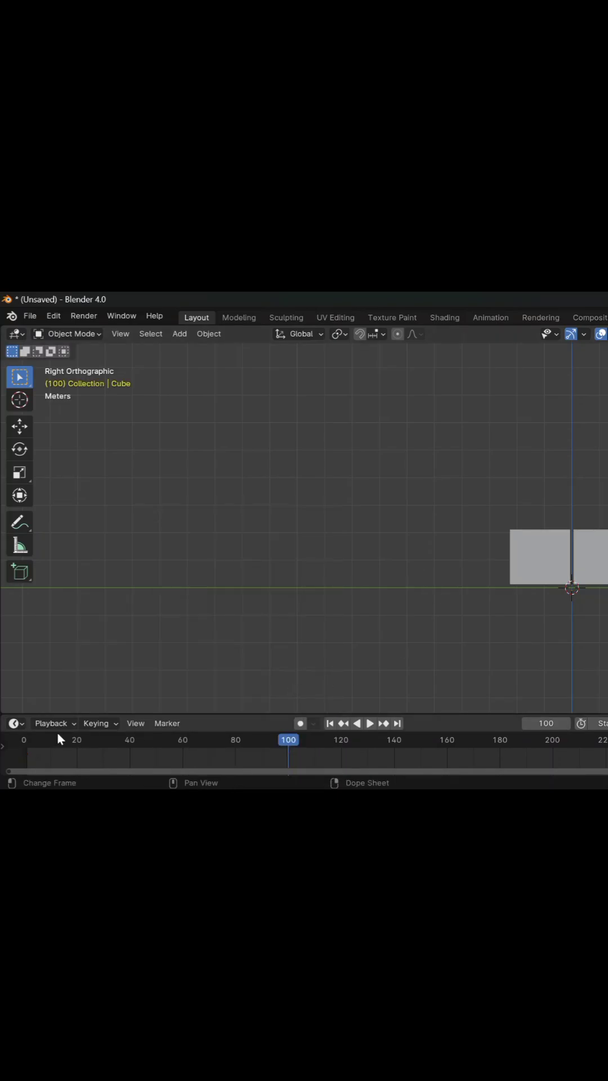
{"action": "left_click", "coordinate": [369, 723]}
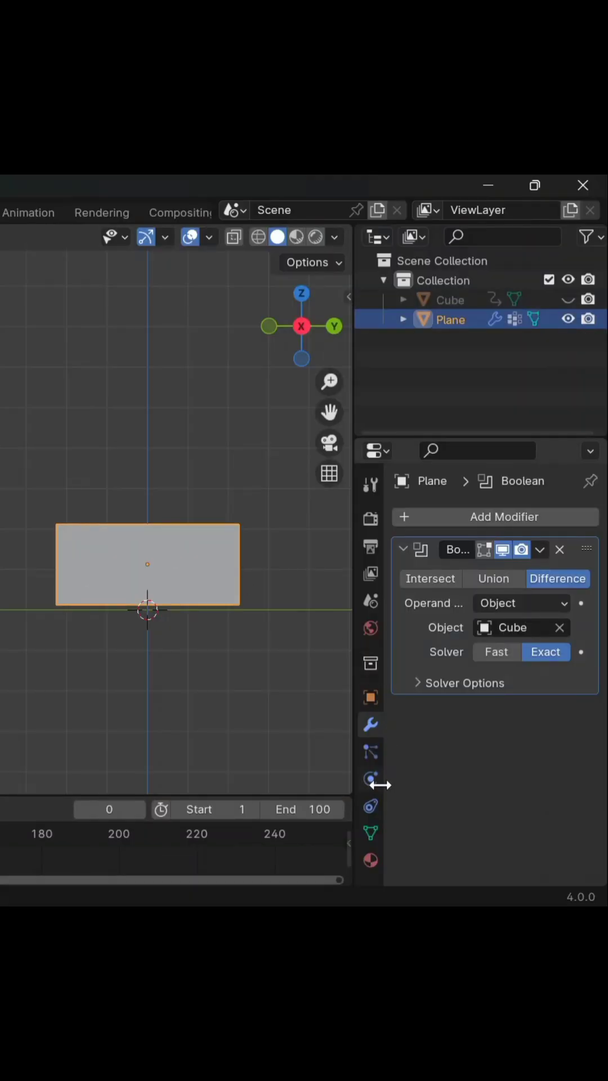
Enable Cloth physics on the plane with Pin Group set to 'Group'.
{"action": "left_click", "coordinate": [370, 779]}
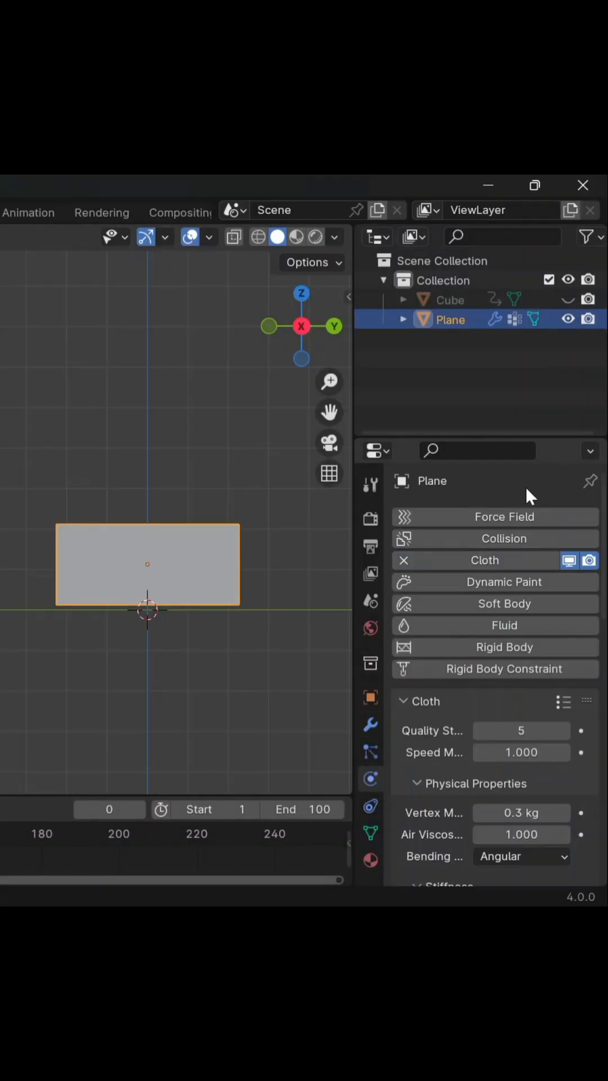
{"action": "scroll", "scroll_direction": "down", "scroll_amount": 3}
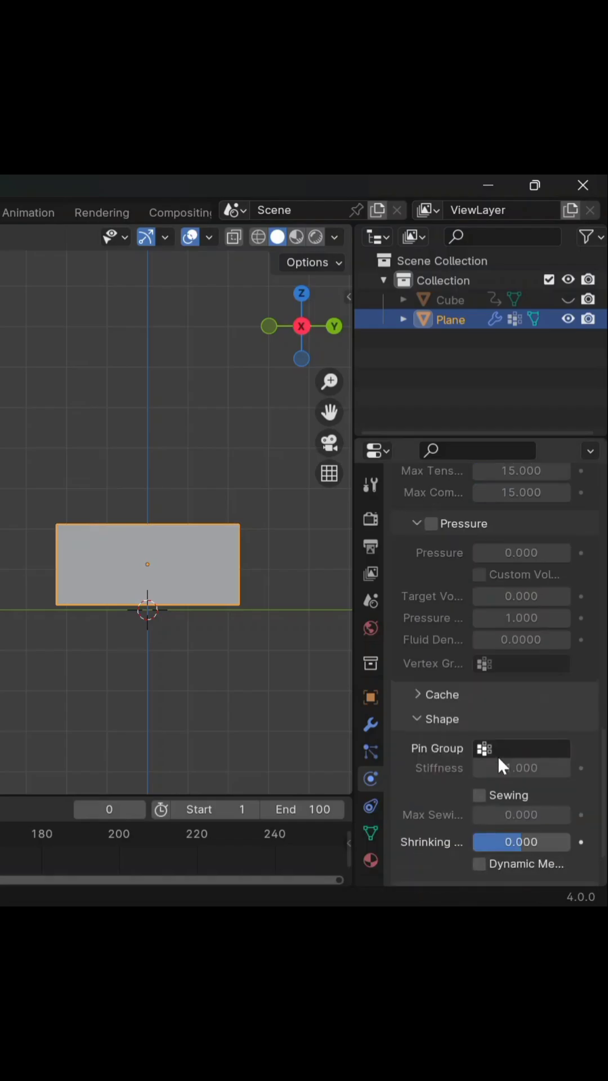
{"action": "left_click", "coordinate": [483, 748]}
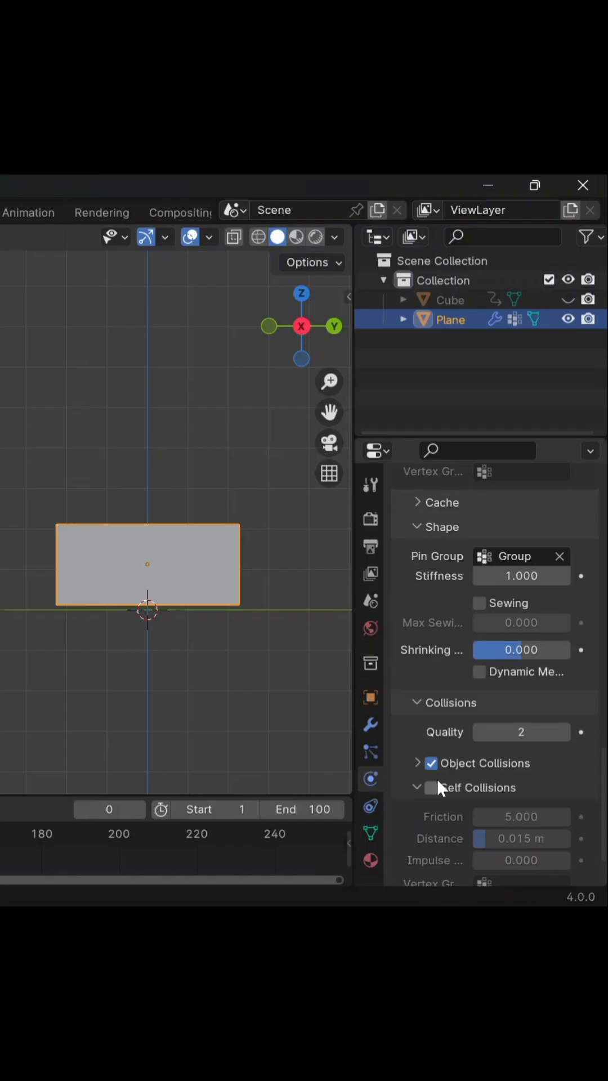
Add a Subdivision Surface modifier after Boolean and Cloth.
{"action": "left_click", "coordinate": [369, 724]}
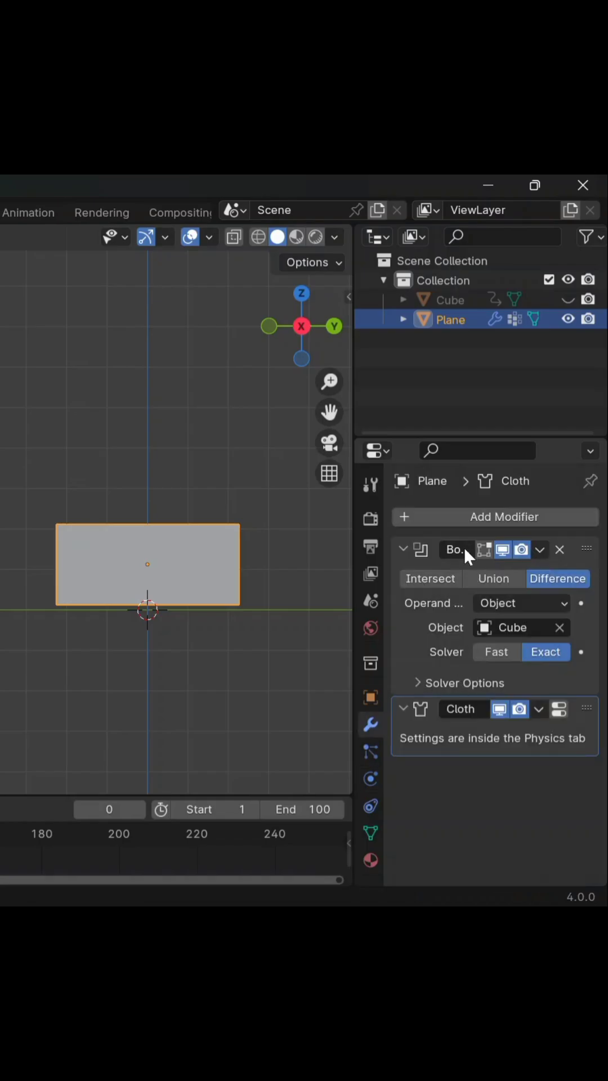
{"action": "left_click", "coordinate": [505, 517]}
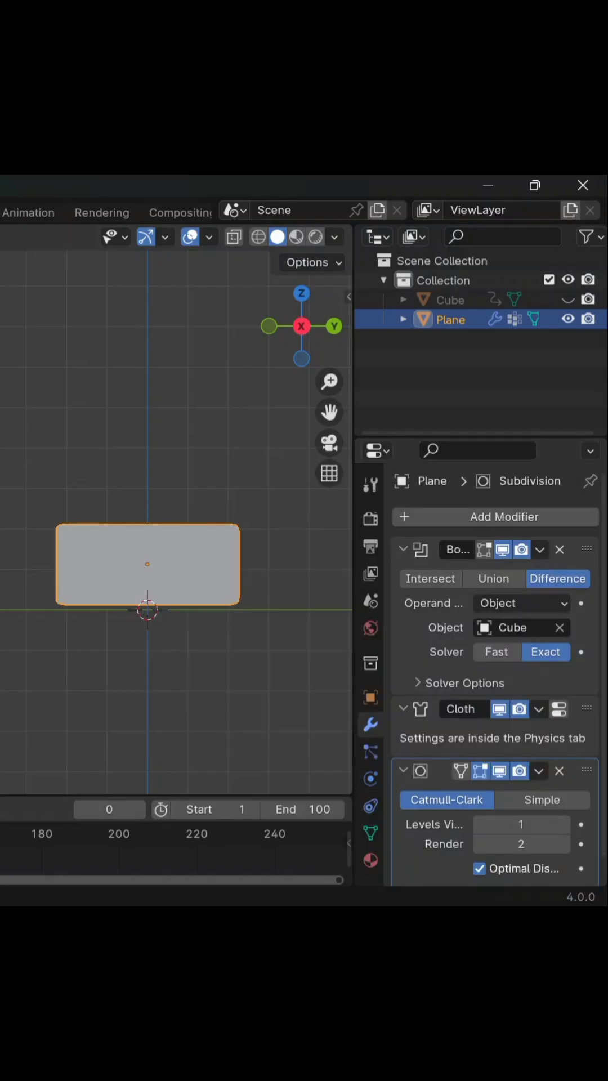